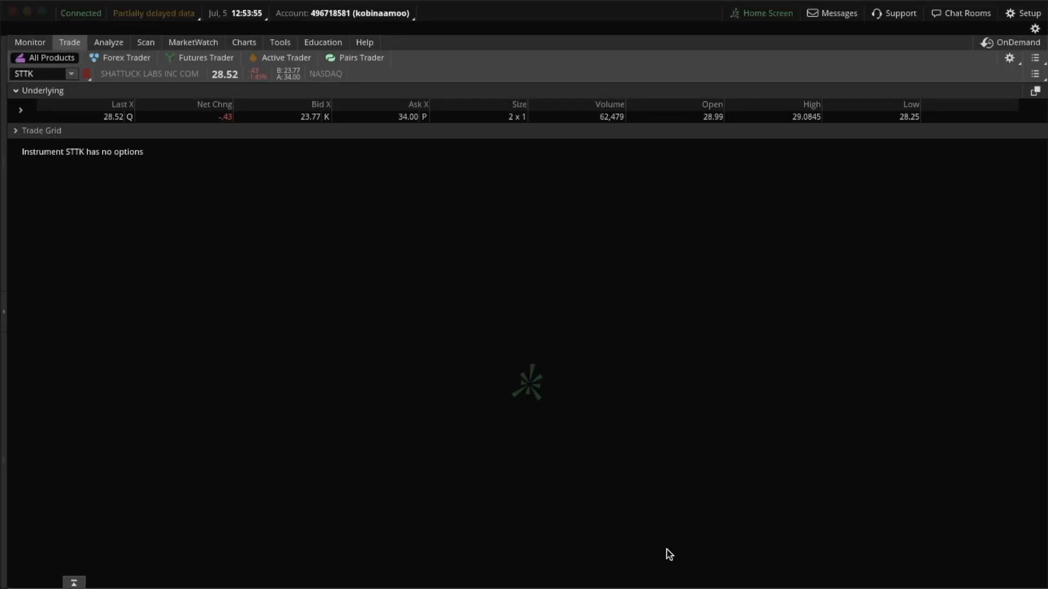
pyautogui.moveTo(286, 200)
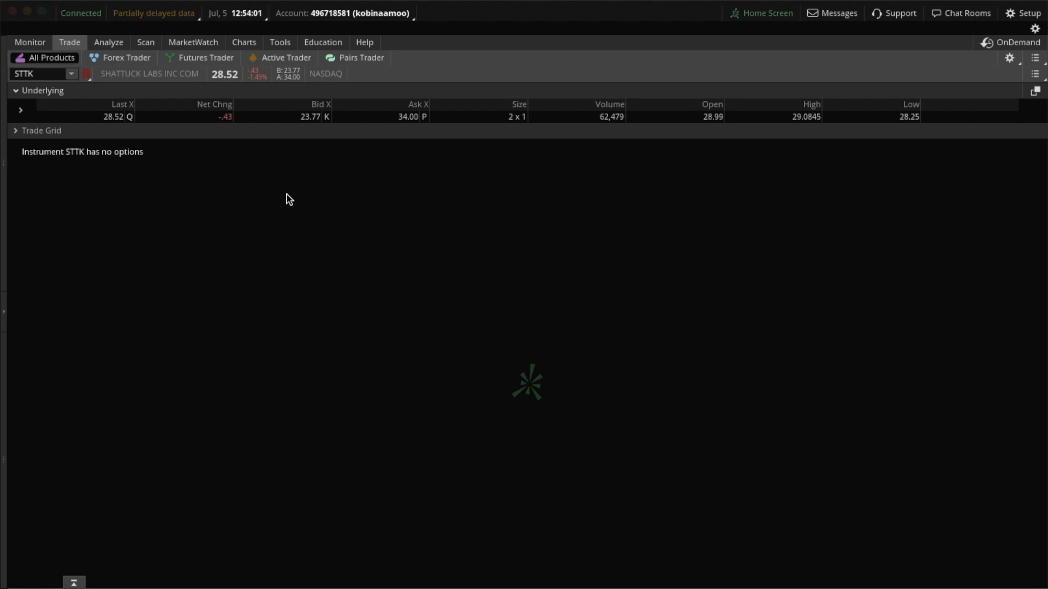
# Step: Open the Scan tab to show Stock Hacker with the P/E 0–1.5 filter and results
pyautogui.click(144, 42)
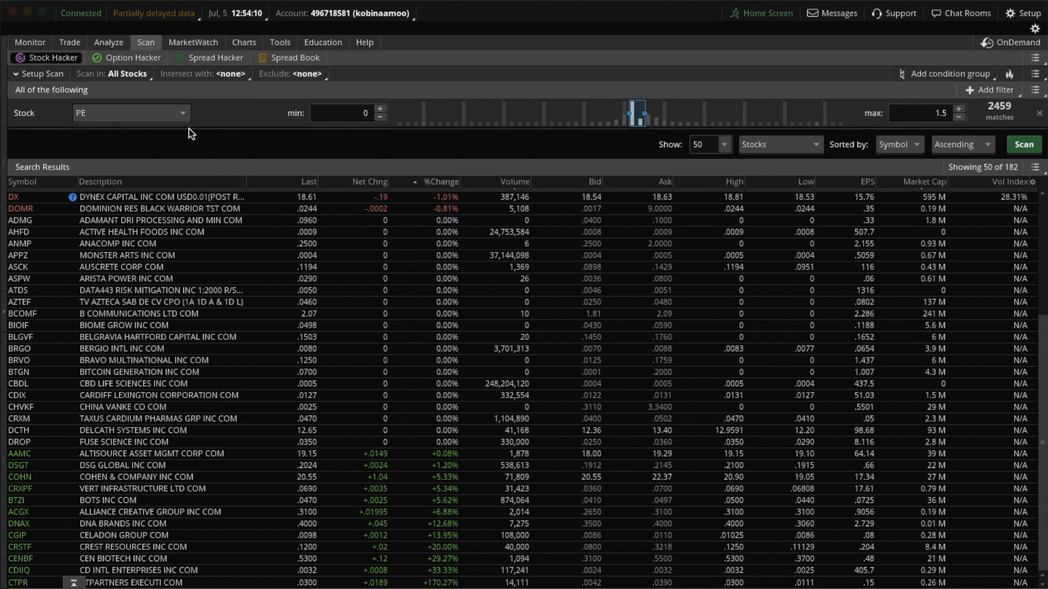
pyautogui.moveTo(201, 127)
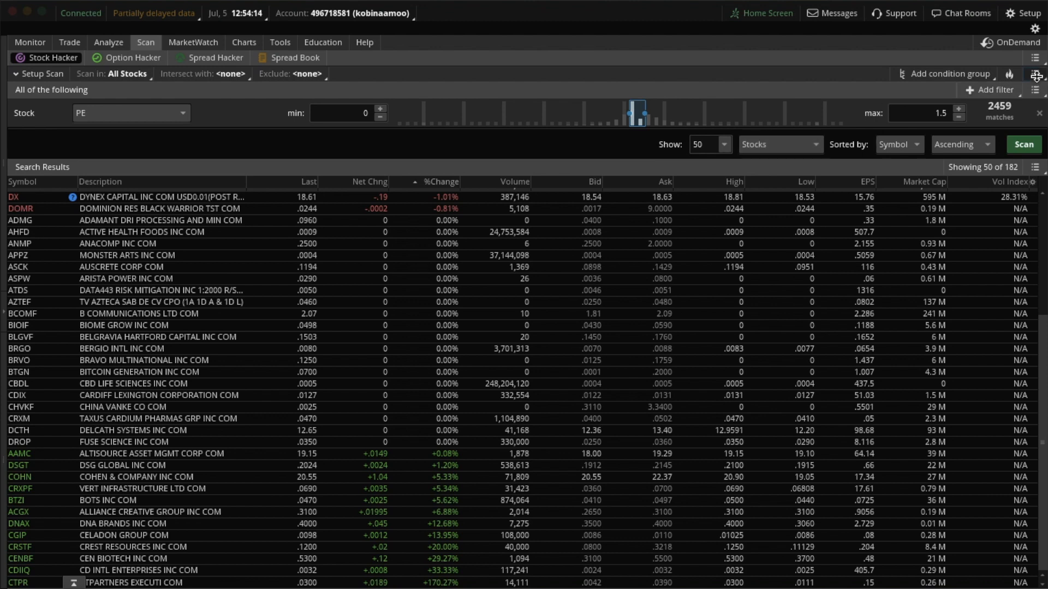
# Step: Reset the scanner page to defaults and delete the % change filter row
pyautogui.click(1035, 57)
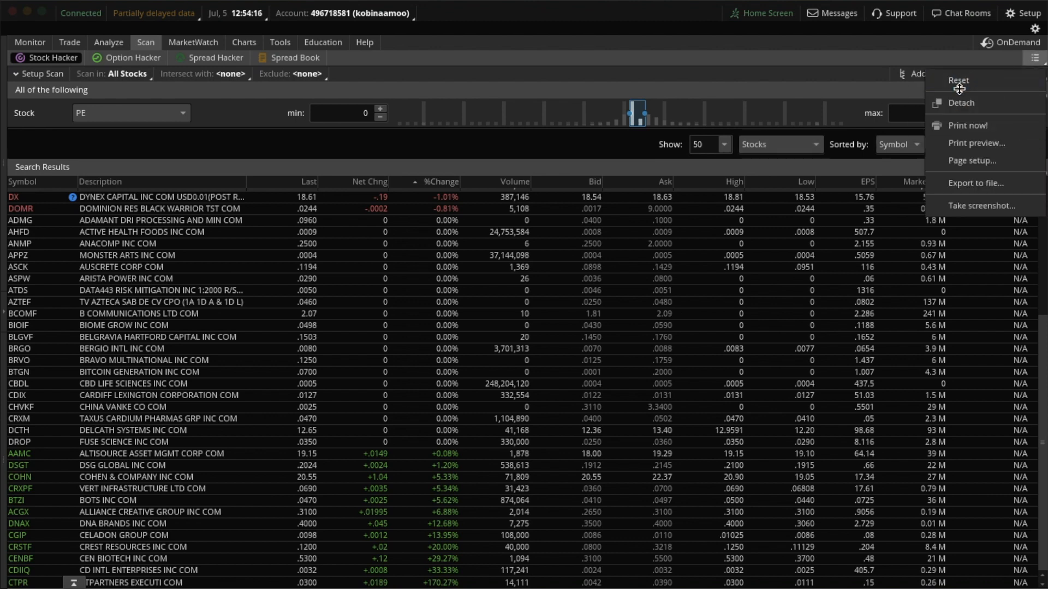
pyautogui.click(957, 80)
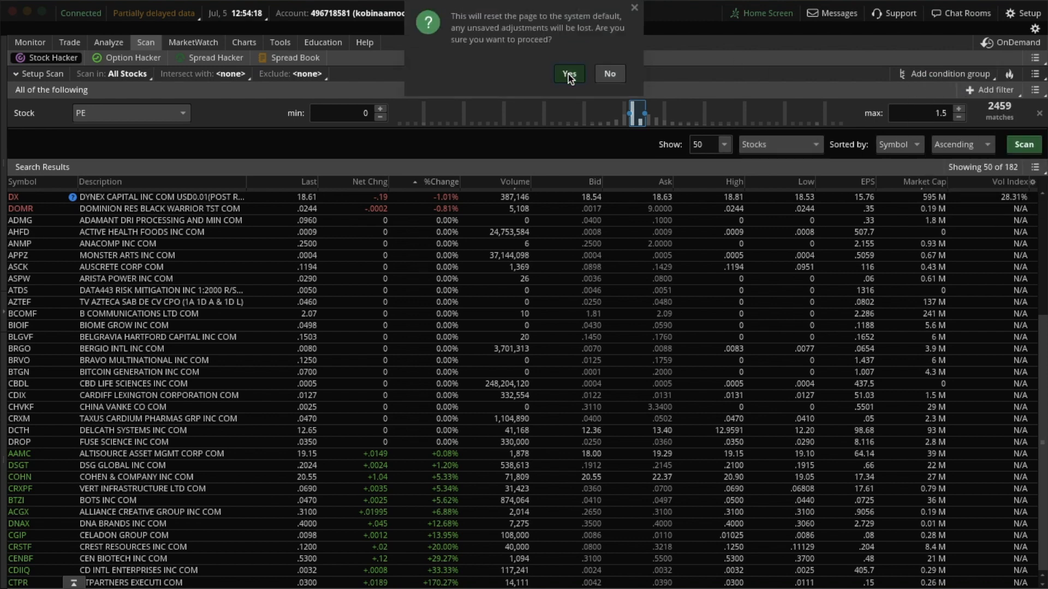
pyautogui.click(568, 74)
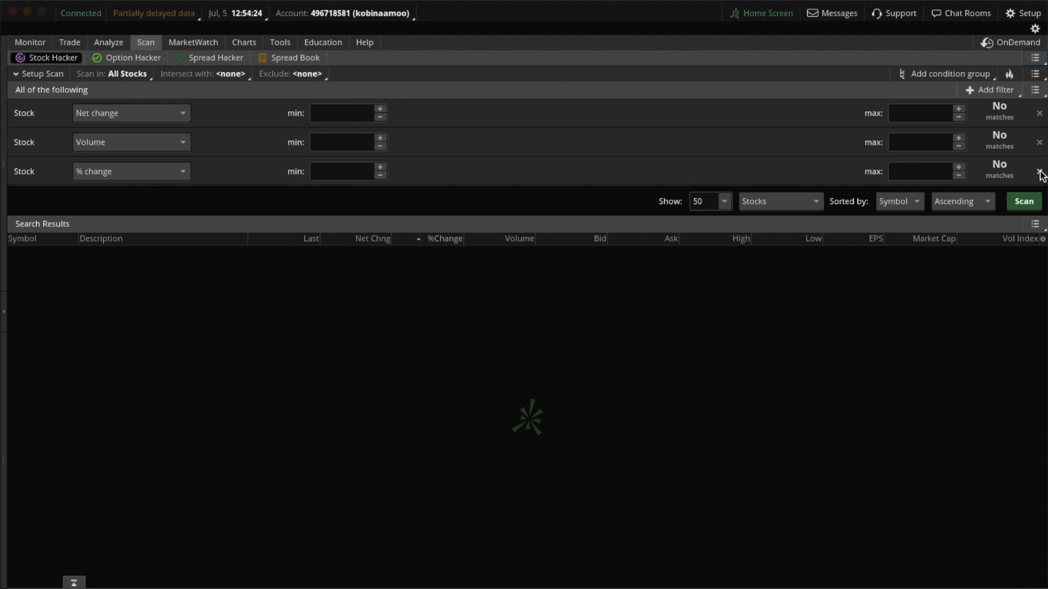
pyautogui.click(1040, 170)
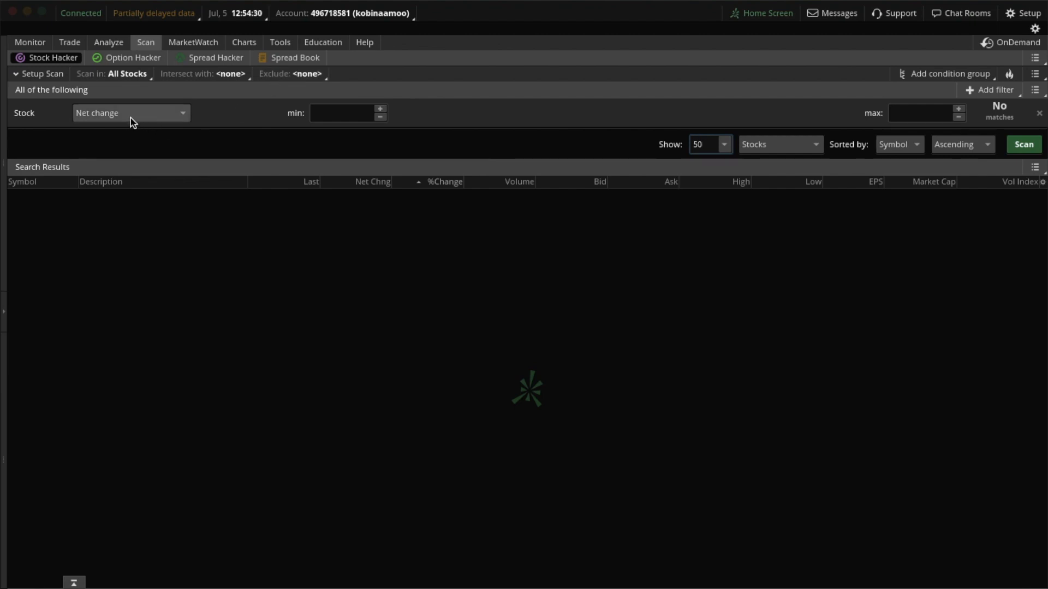
# Step: Switch the filter to PE, drag the minimum to 0, and enter 1.5 as maximum
pyautogui.click(181, 113)
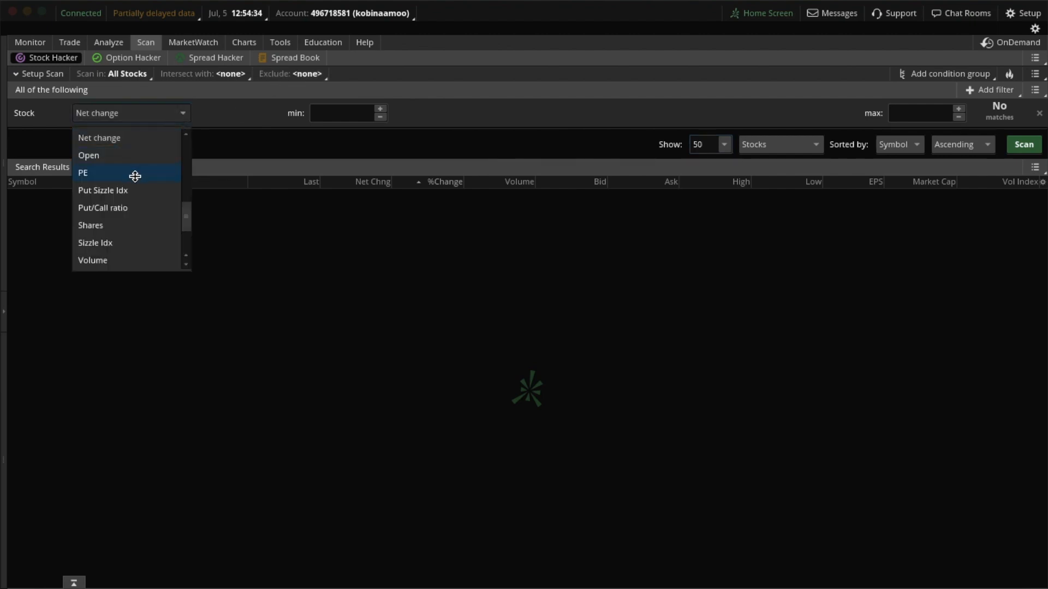
pyautogui.click(82, 173)
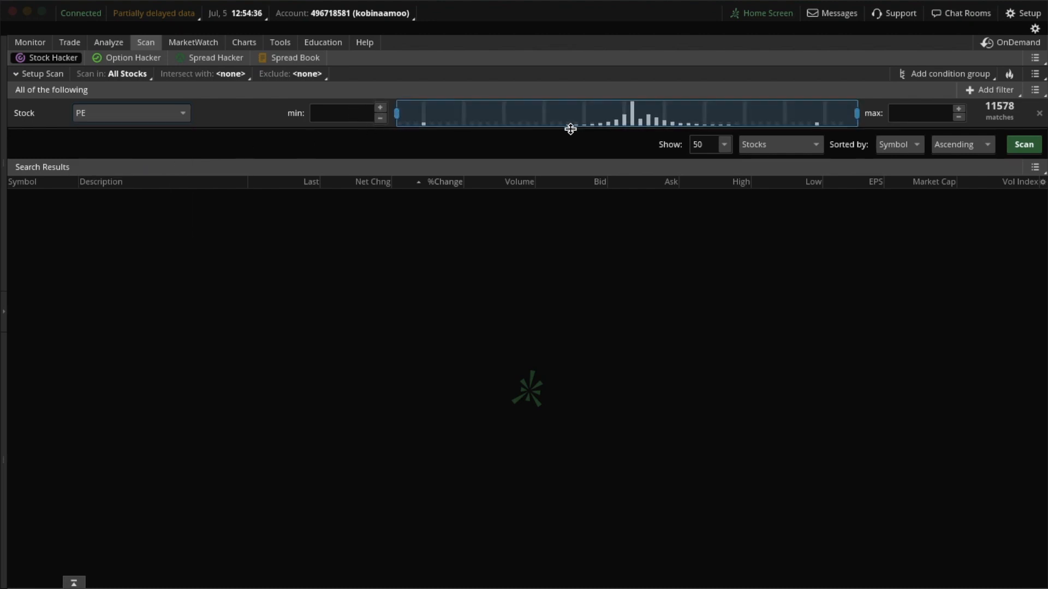
pyautogui.moveTo(359, 131)
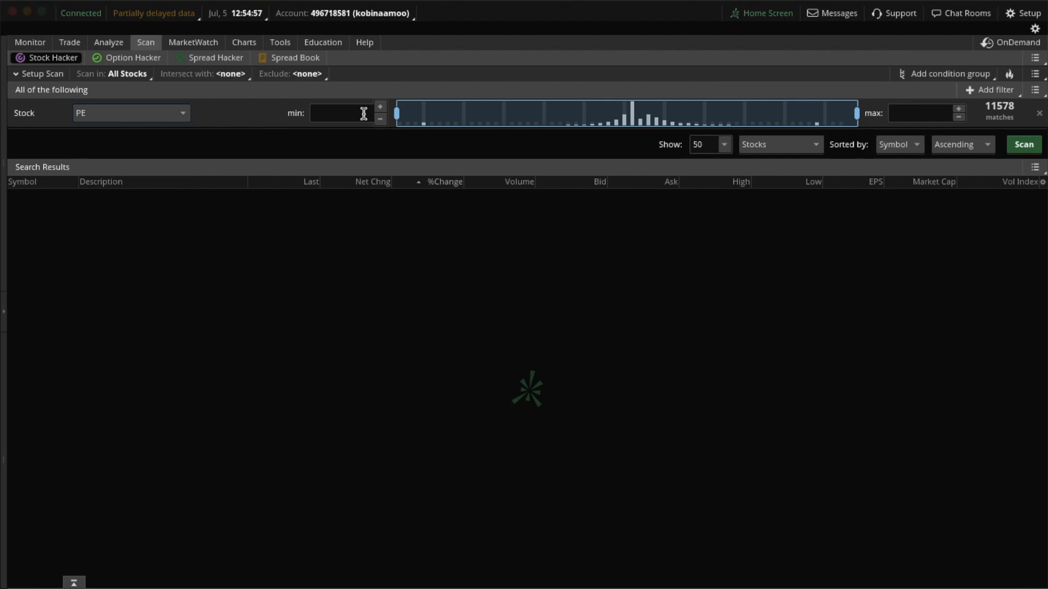
pyautogui.moveTo(494, 110)
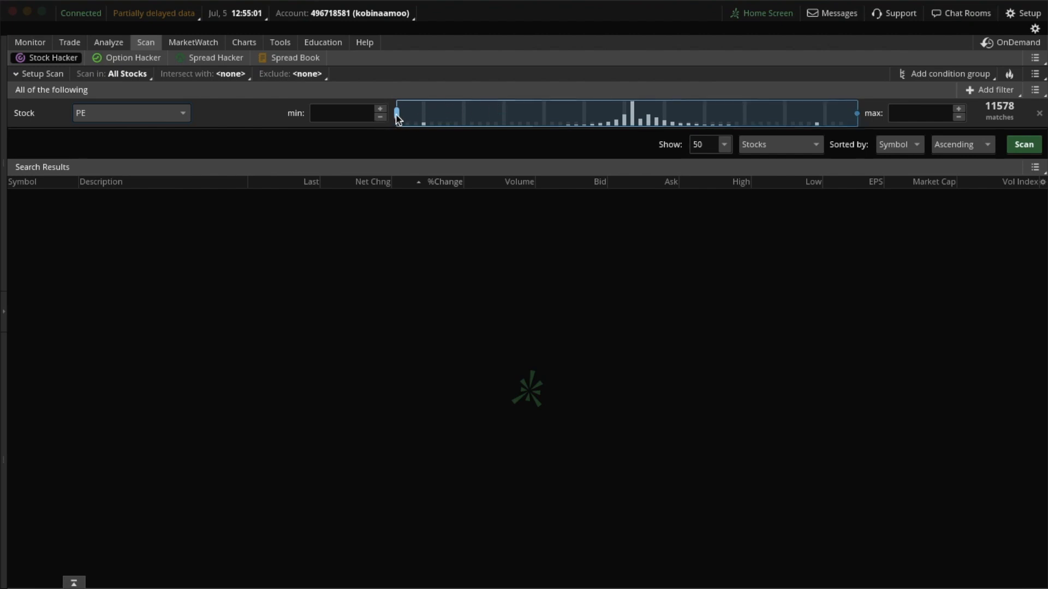
pyautogui.moveTo(396, 113); pyautogui.dragTo(421, 113)
pyautogui.write('1')
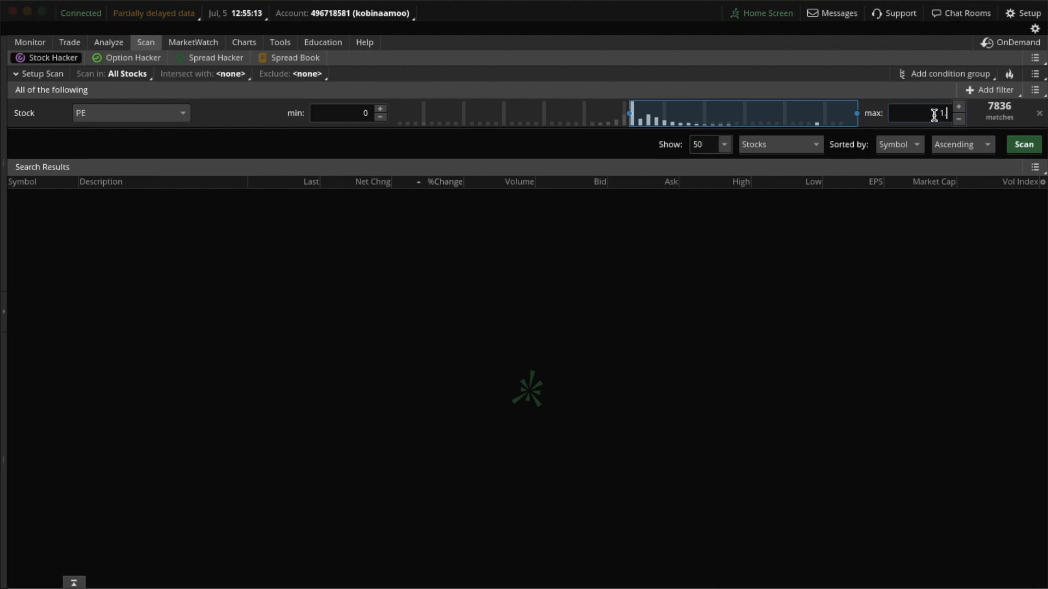
pyautogui.write('.5')
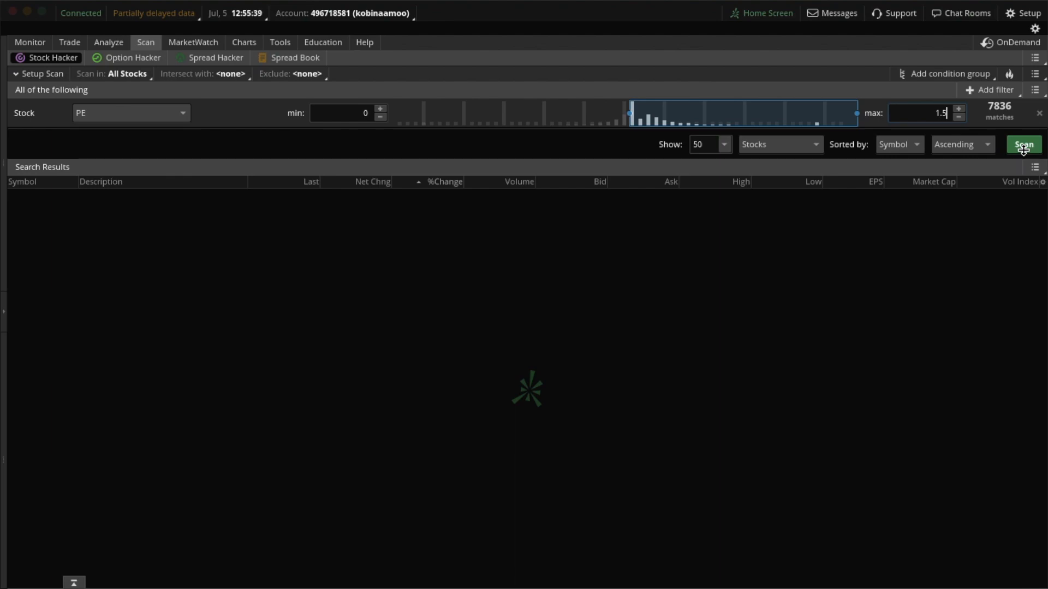
# Step: Run the PE 0–1.5 scan and scroll through the 182 search results
pyautogui.click(1023, 145)
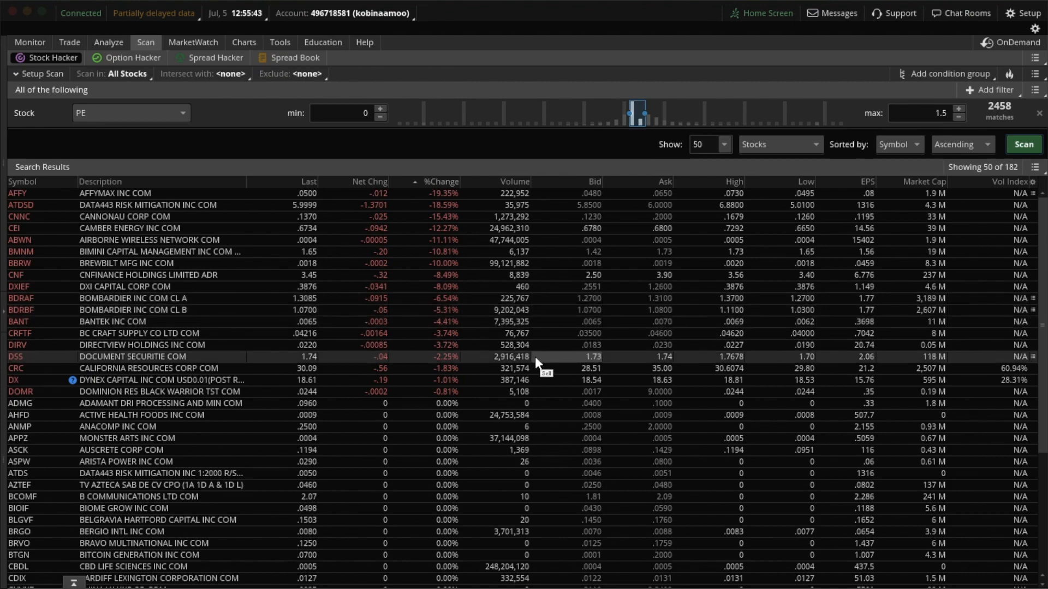
pyautogui.scroll(-3)
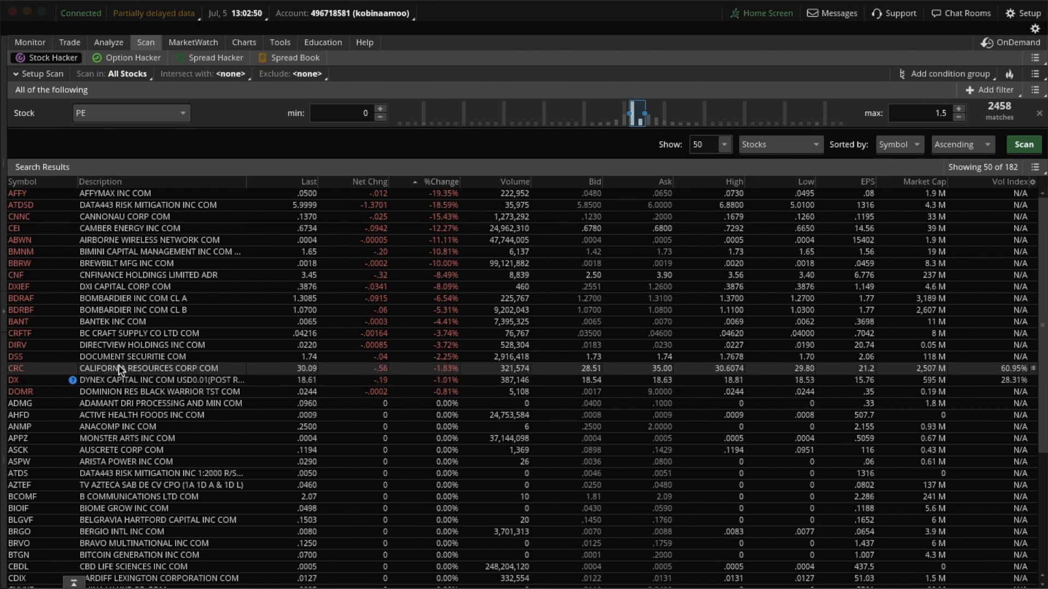
pyautogui.moveTo(172, 361)
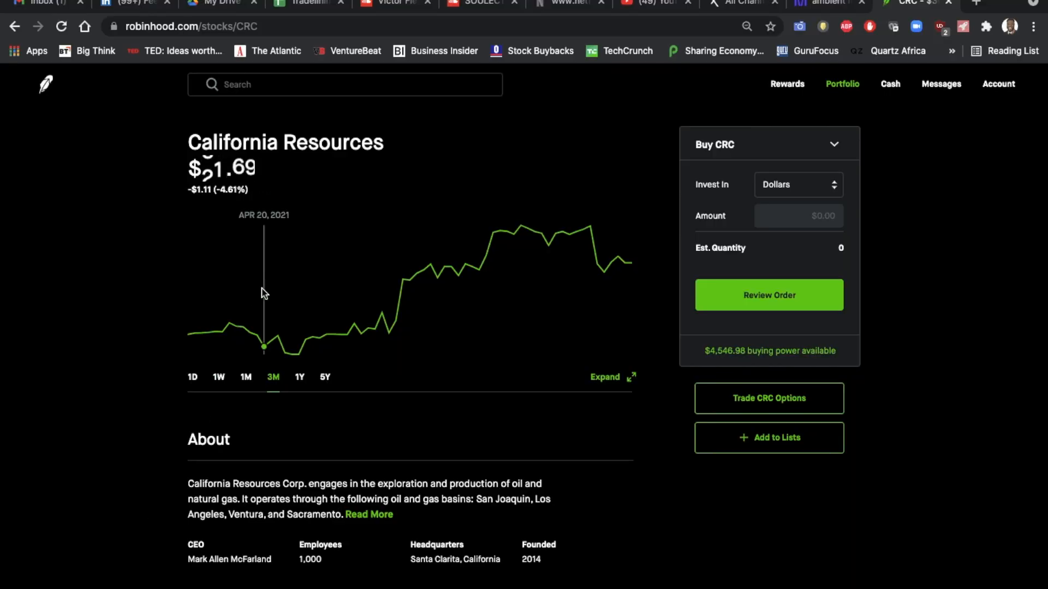
pyautogui.moveTo(141, 313)
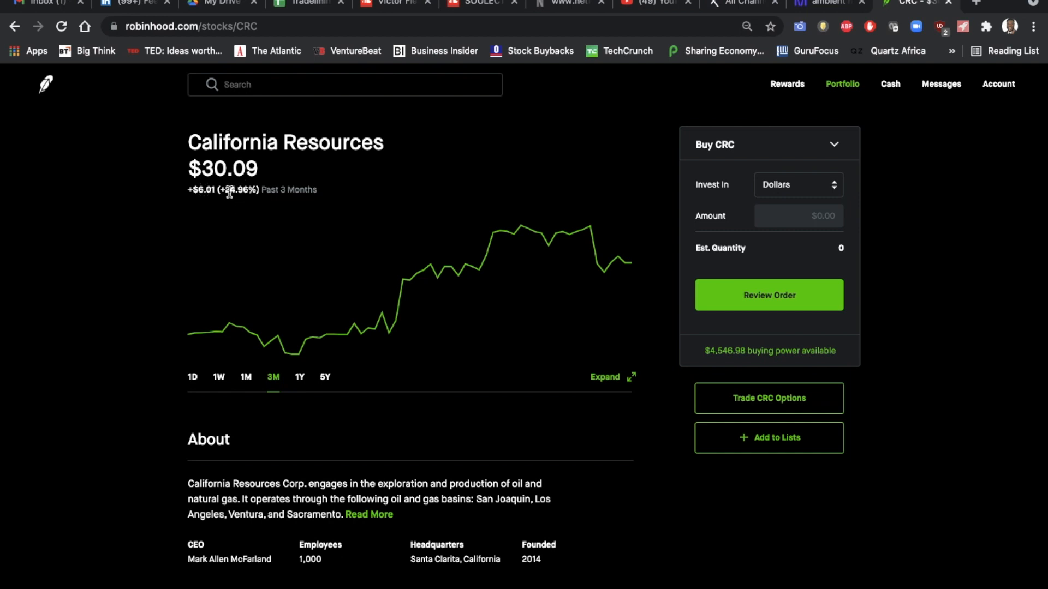
pyautogui.moveTo(305, 300)
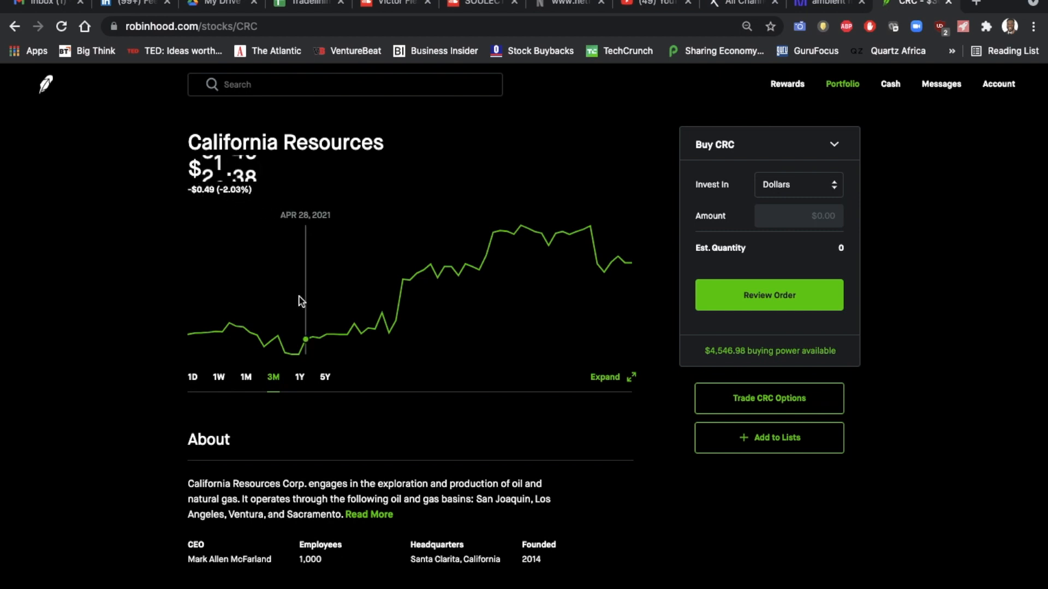
pyautogui.moveTo(292, 354)
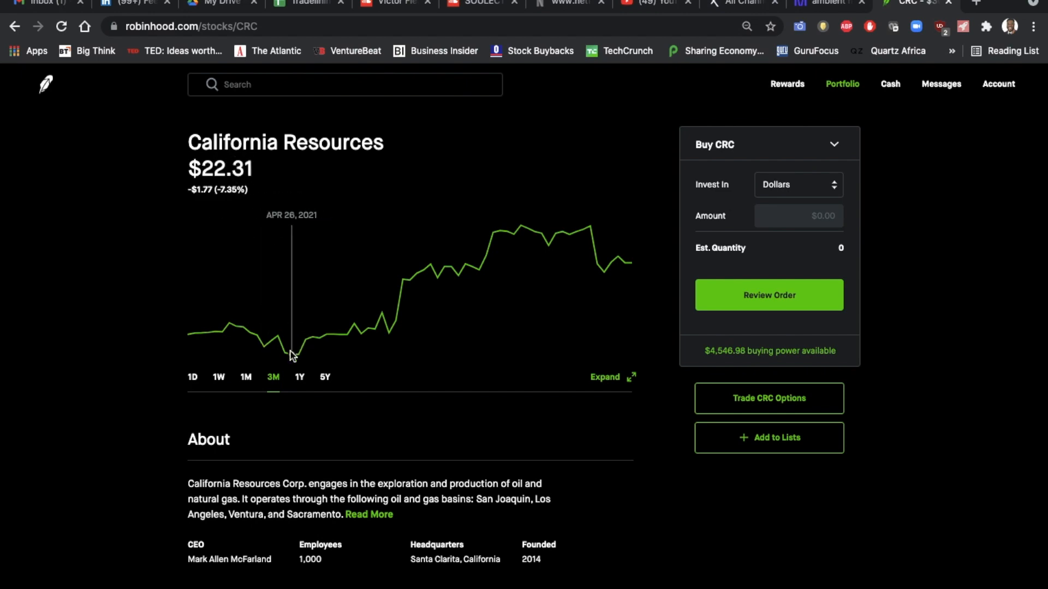
pyautogui.moveTo(354, 352)
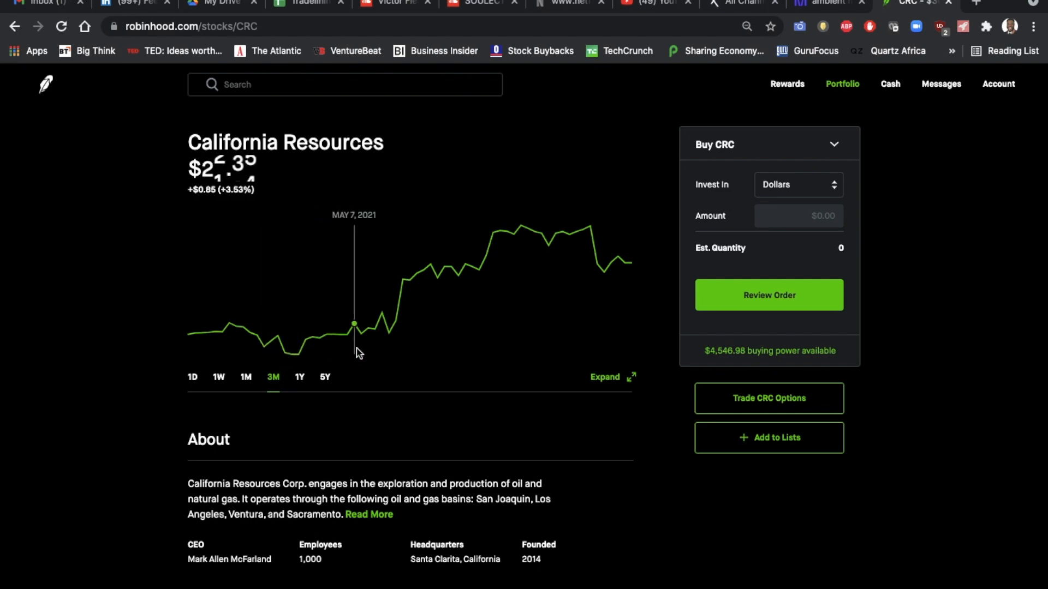
# Step: Scroll the CRC page down to the $25 Call 7/16 buy and sell history
pyautogui.scroll(-3)
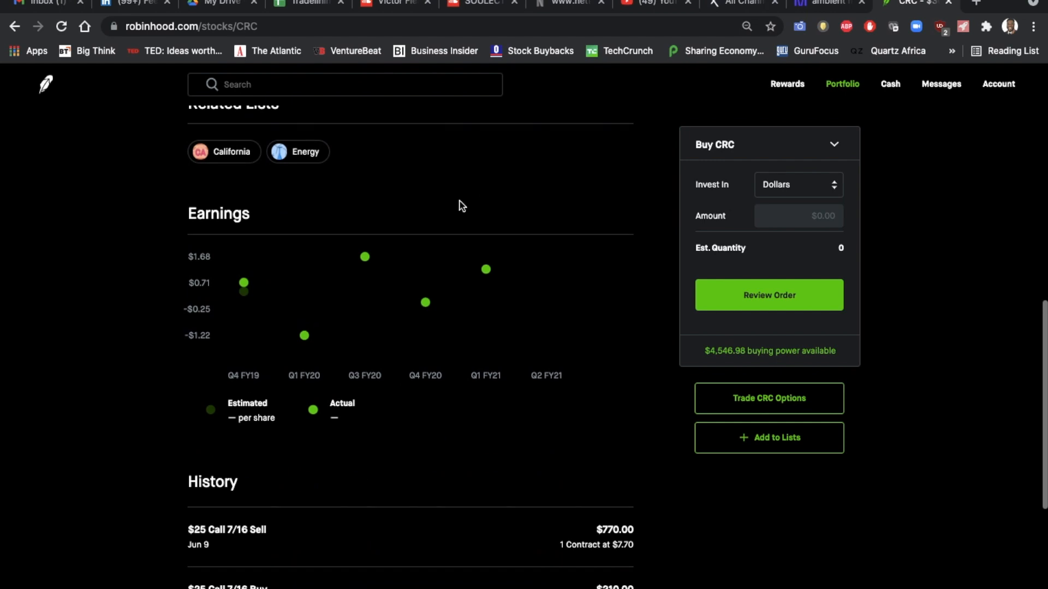
pyautogui.moveTo(405, 321)
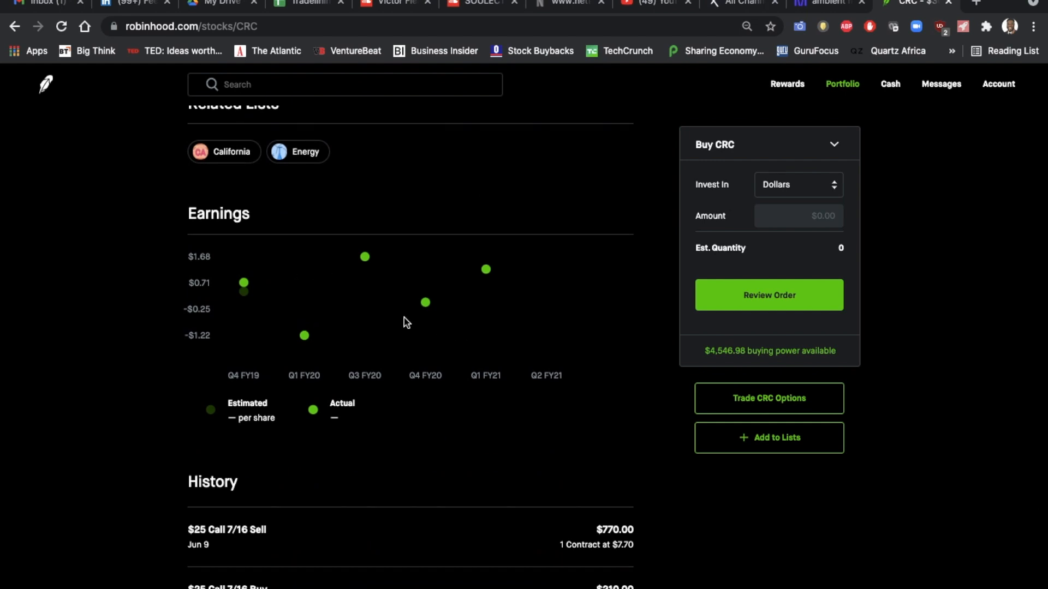
pyautogui.moveTo(307, 307)
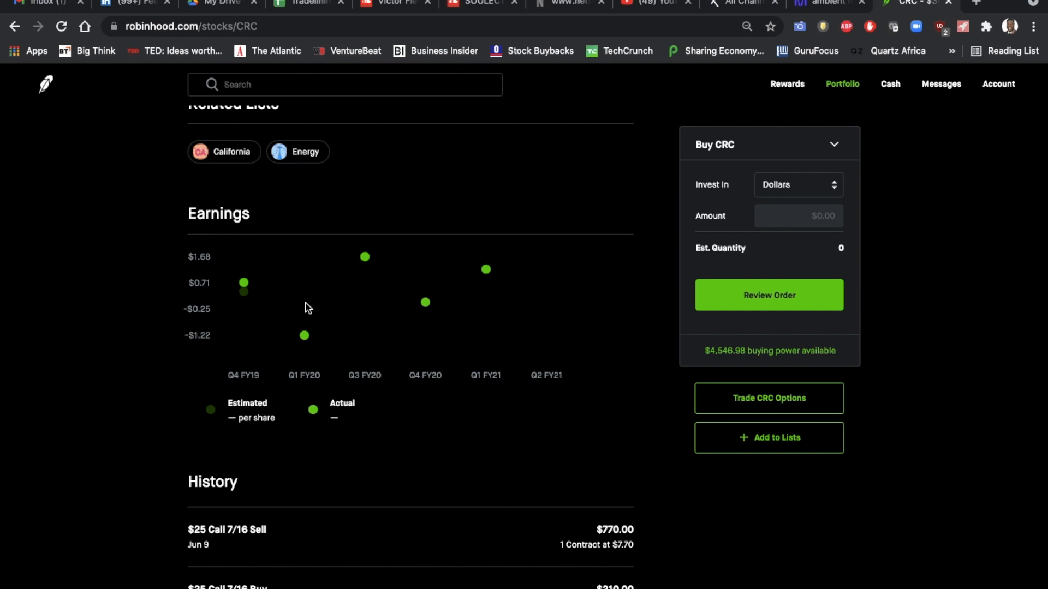
pyautogui.moveTo(315, 321)
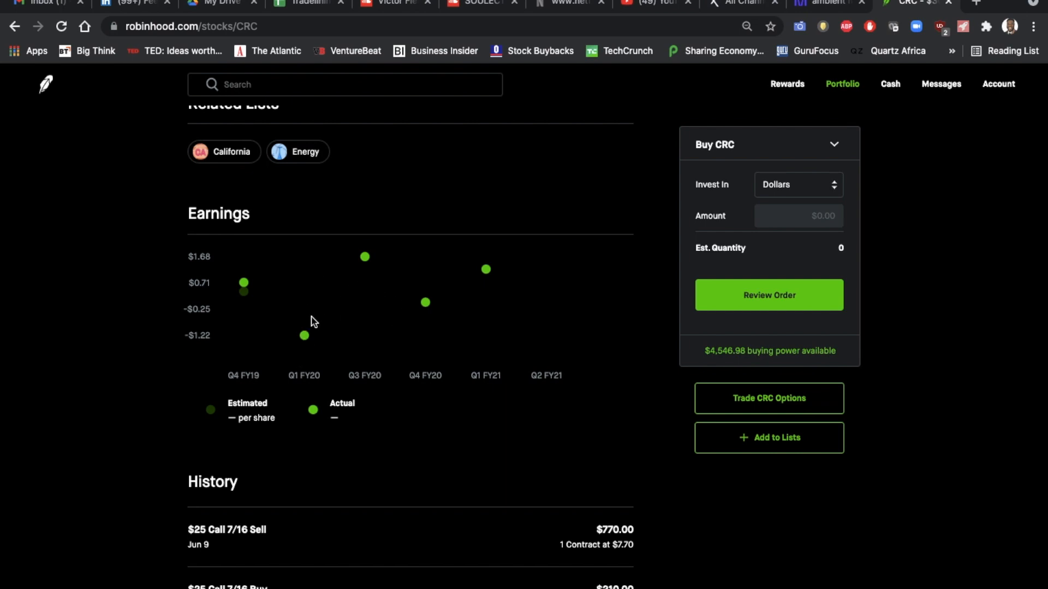
pyautogui.moveTo(512, 278)
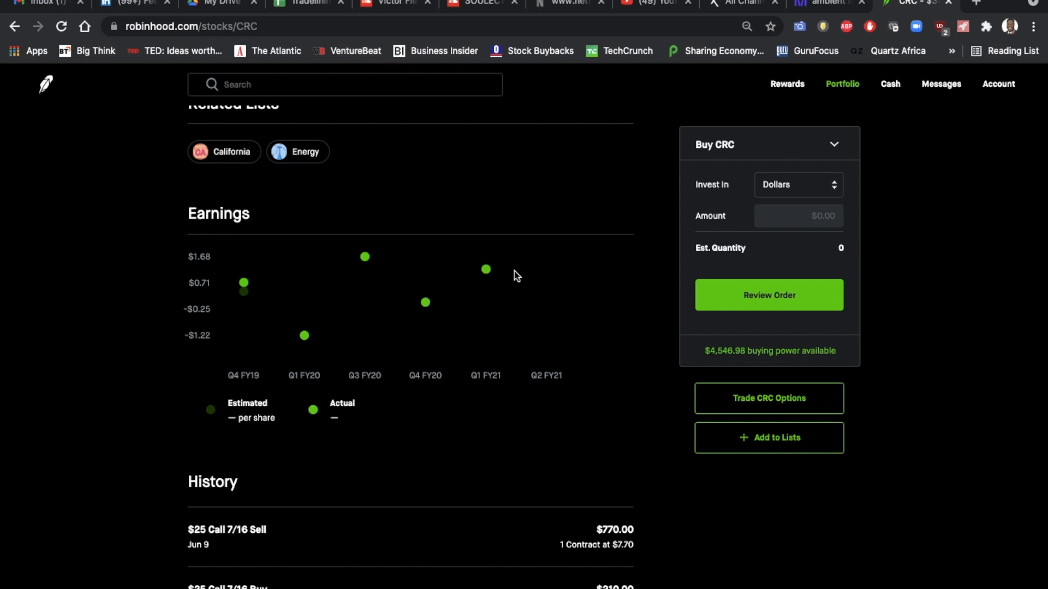
pyautogui.scroll(-3)
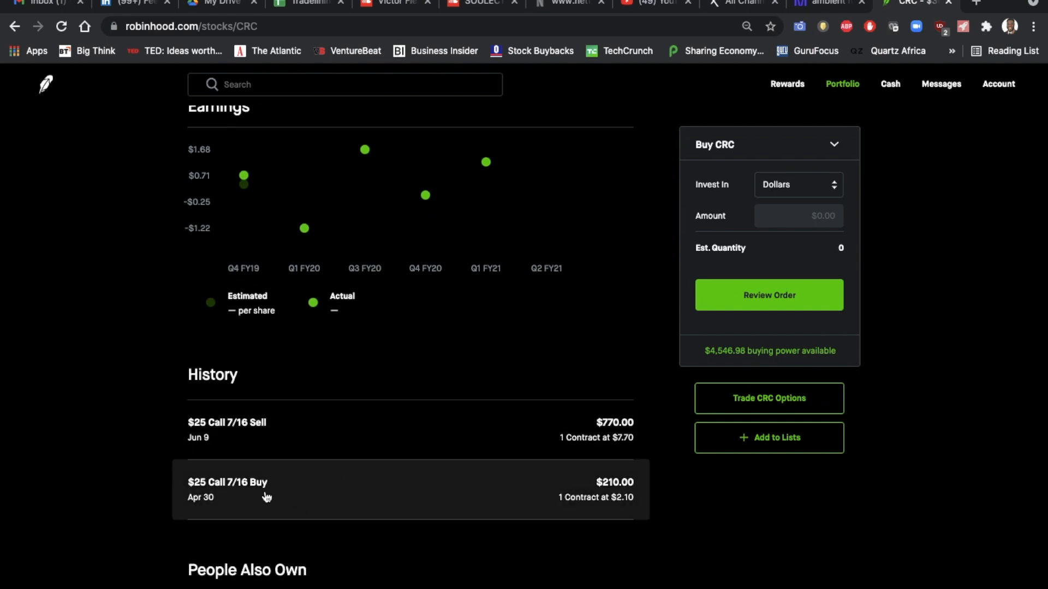
pyautogui.moveTo(220, 492)
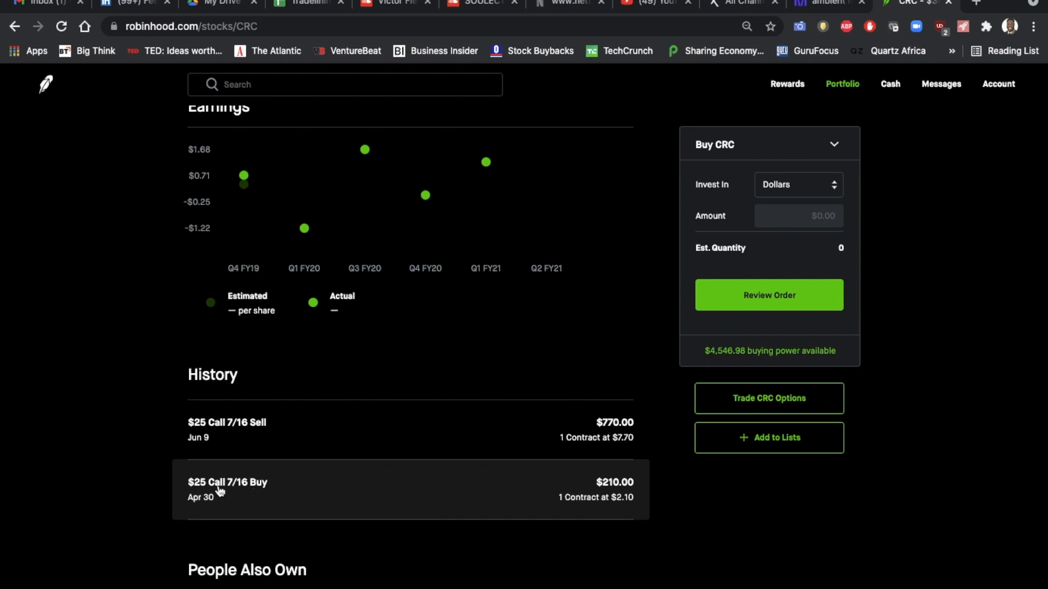
pyautogui.moveTo(248, 493)
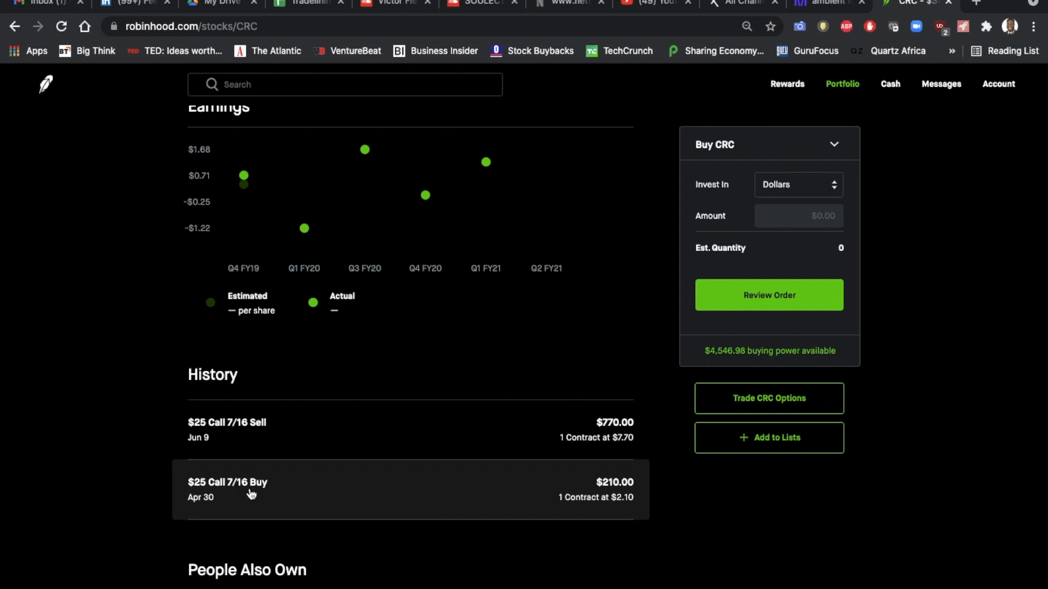
pyautogui.moveTo(235, 498)
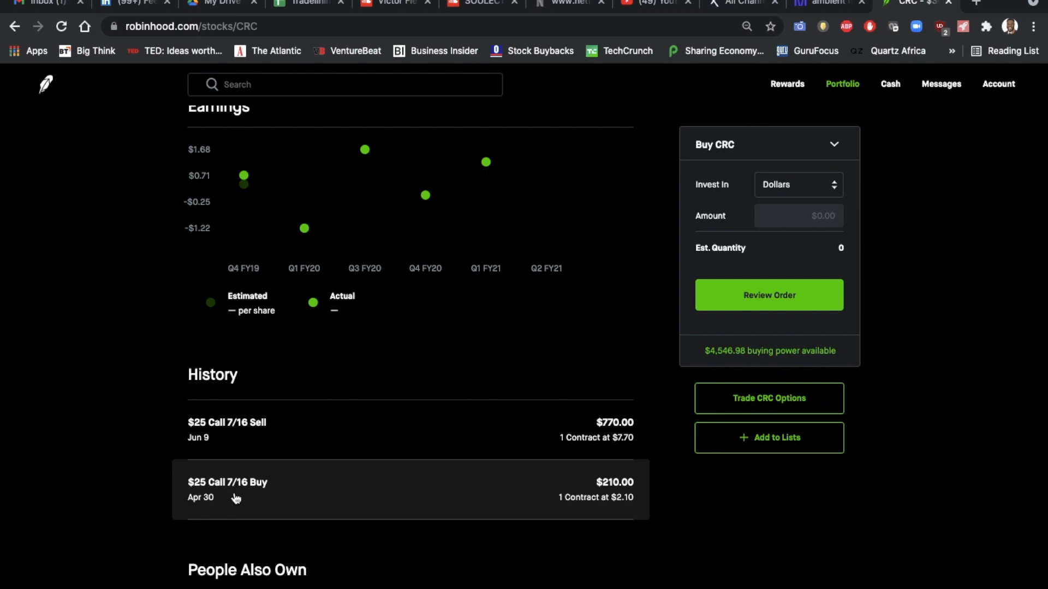
# Step: Scroll up to CRC's 3-month price chart near Apr 29–30, 2021
pyautogui.scroll(3)
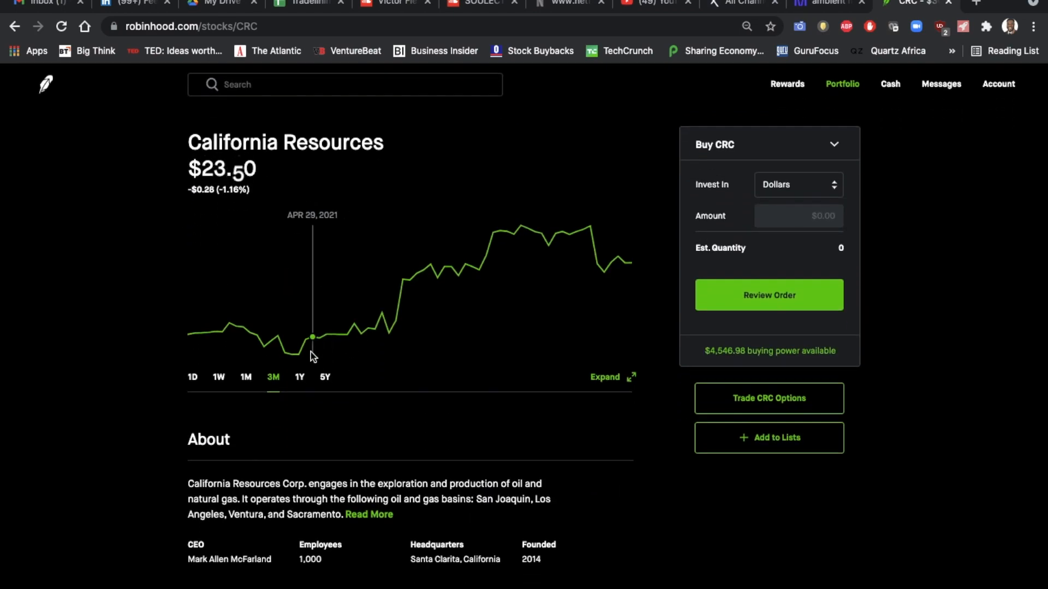
pyautogui.moveTo(319, 352)
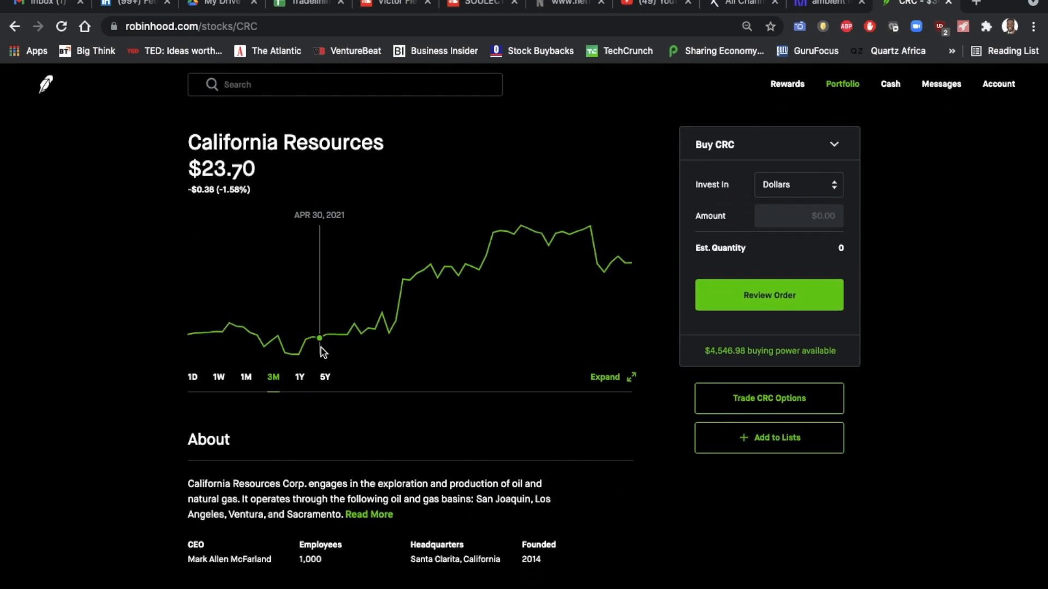
pyautogui.moveTo(326, 334)
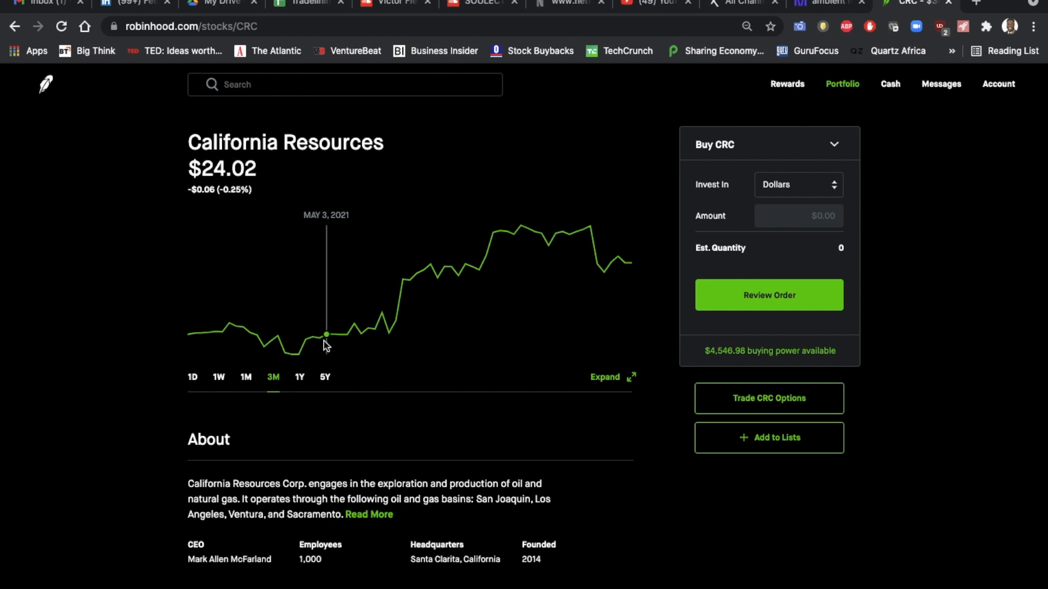
pyautogui.moveTo(319, 339)
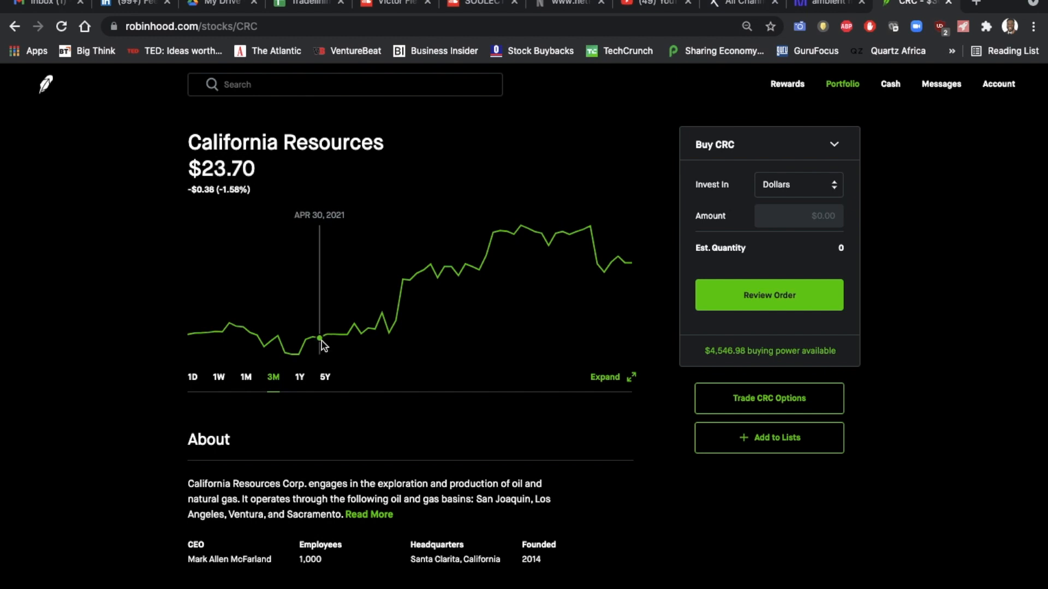
# Step: Scroll down to CRC's $25 Call trades: bought Apr 30 $210, sold Jun 9 $770
pyautogui.scroll(-3)
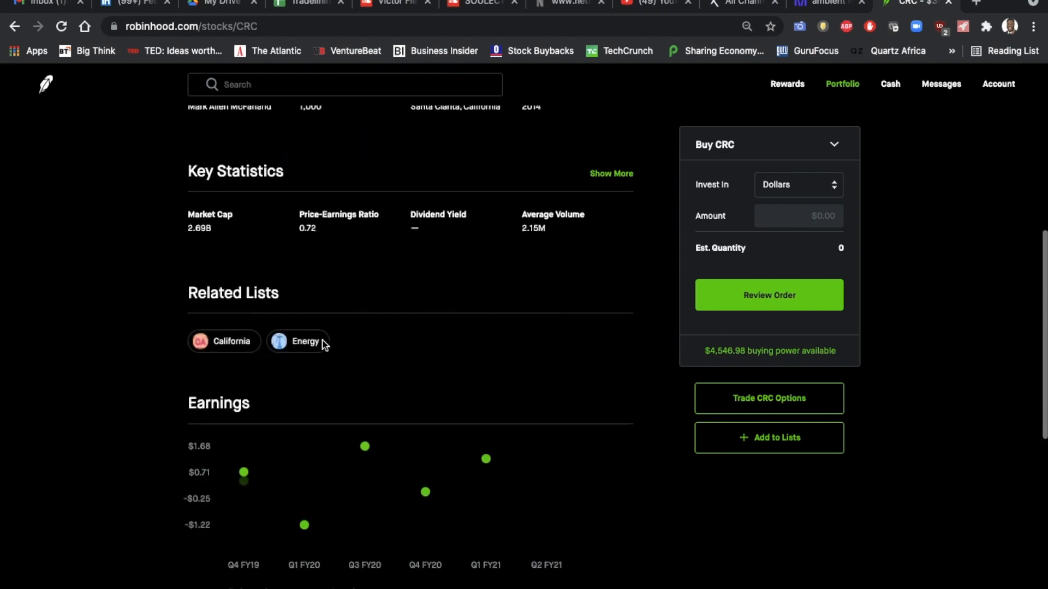
pyautogui.scroll(-3)
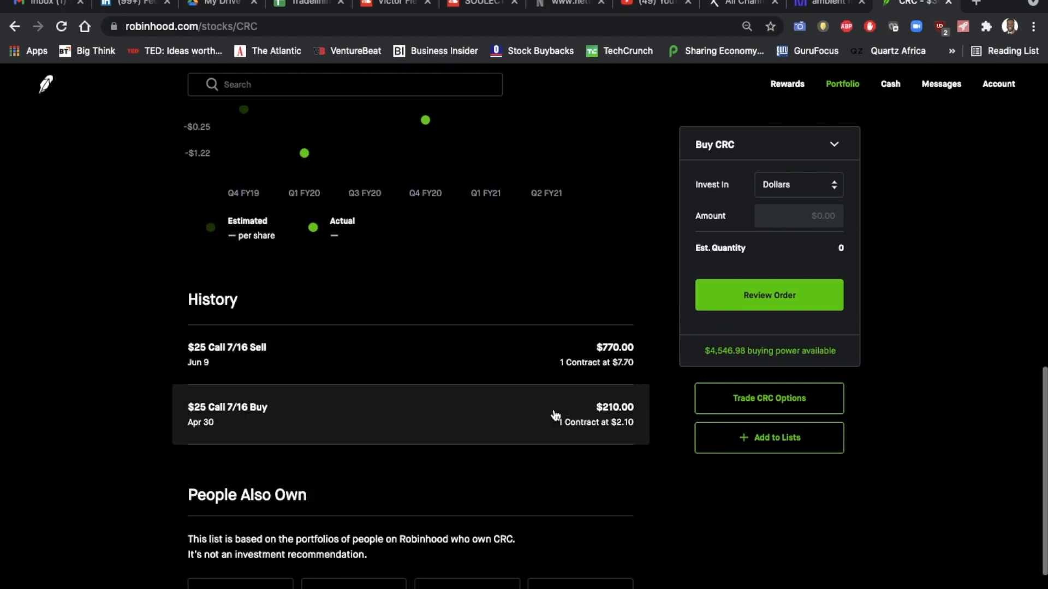
pyautogui.moveTo(565, 367)
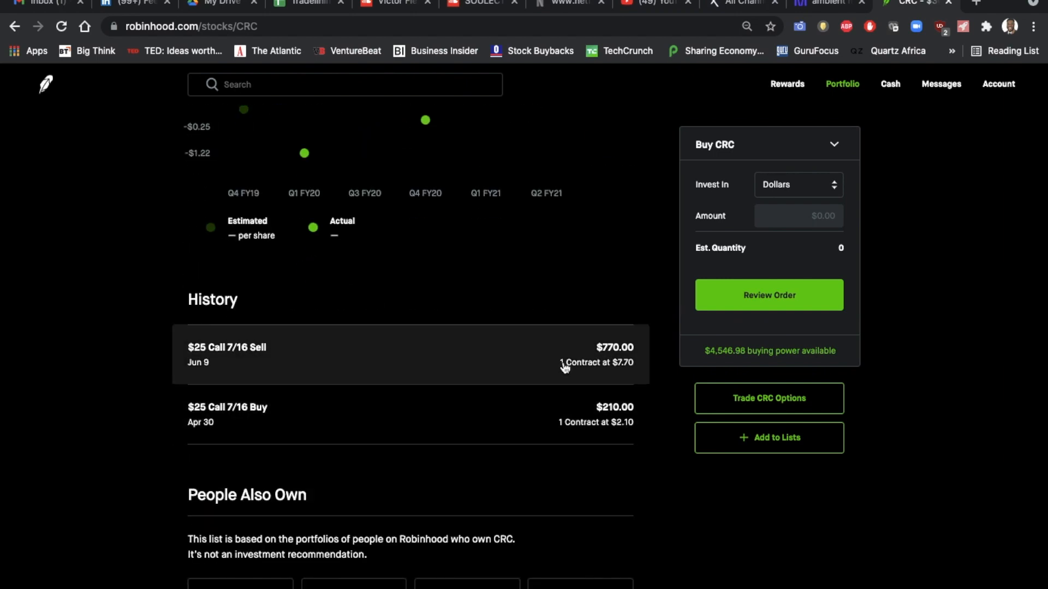
pyautogui.moveTo(607, 367)
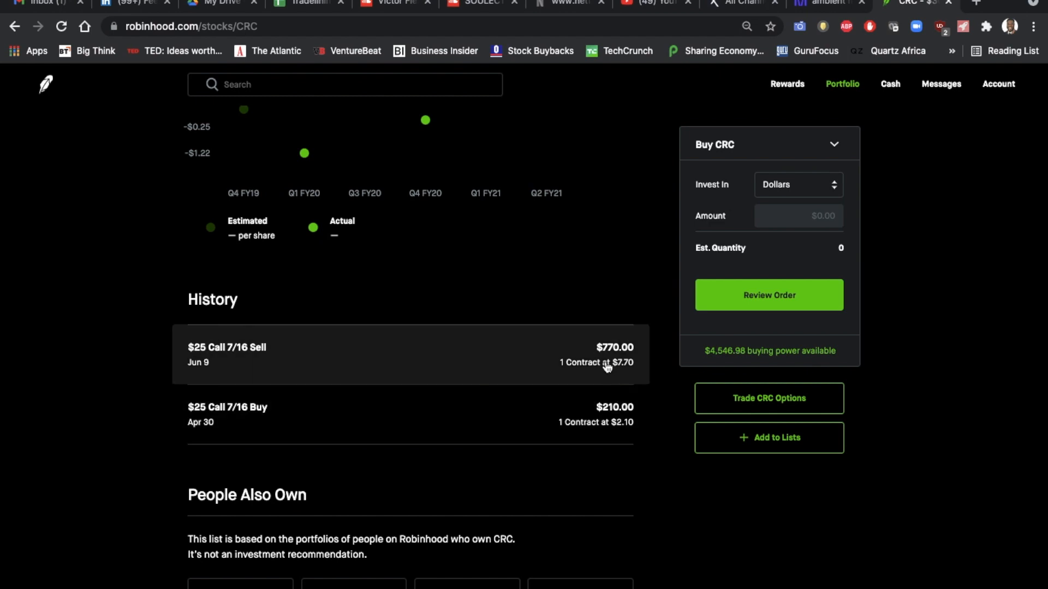
pyautogui.moveTo(626, 357)
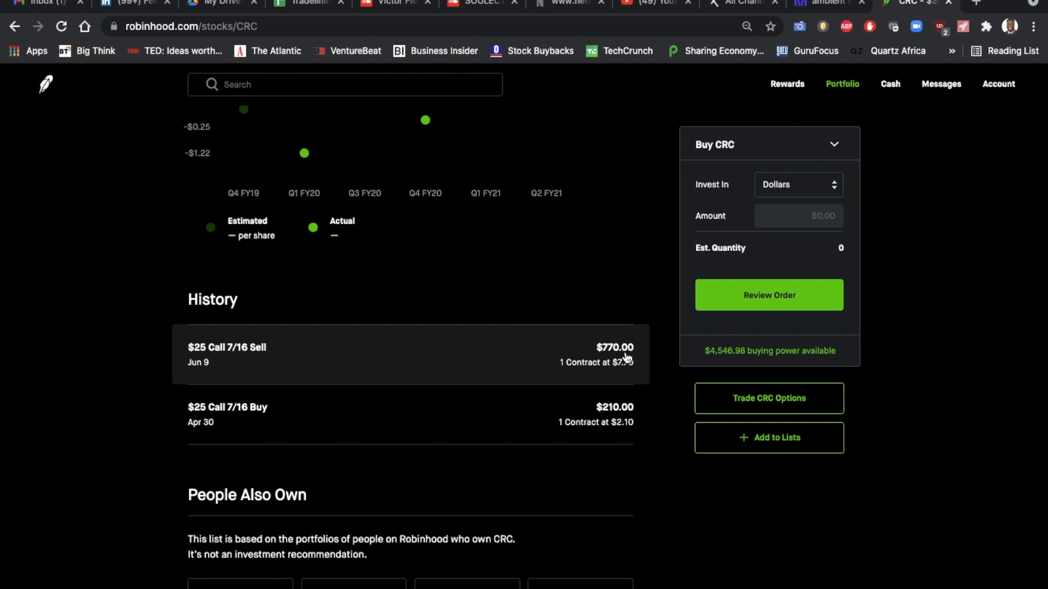
pyautogui.scroll(-3)
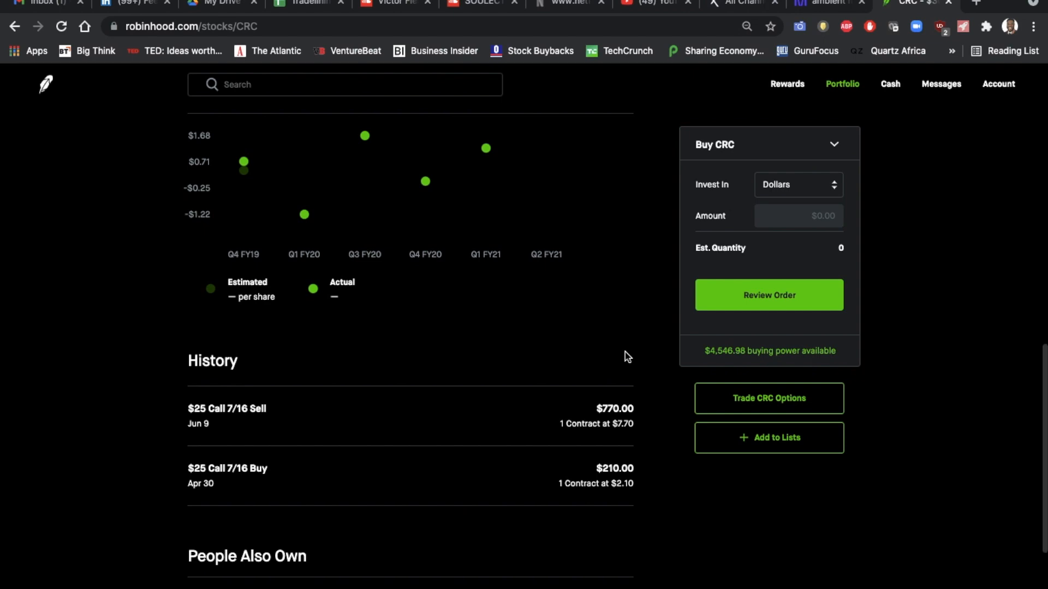
# Step: Scroll up to CRC's chart showing $32.77 on Jun 9, 2021
pyautogui.scroll(3)
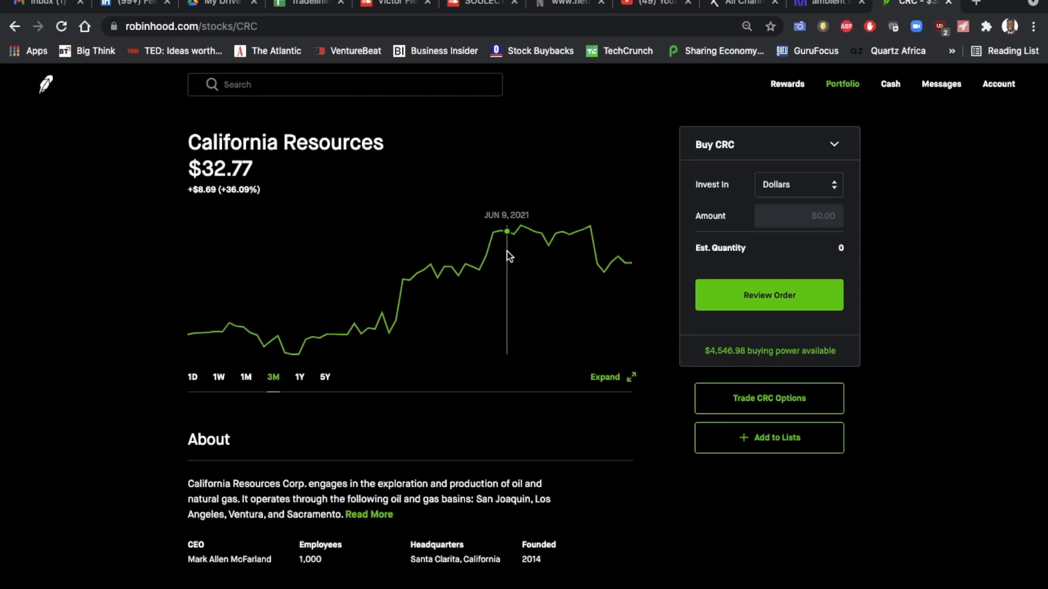
pyautogui.moveTo(510, 235)
pyautogui.write('icon')
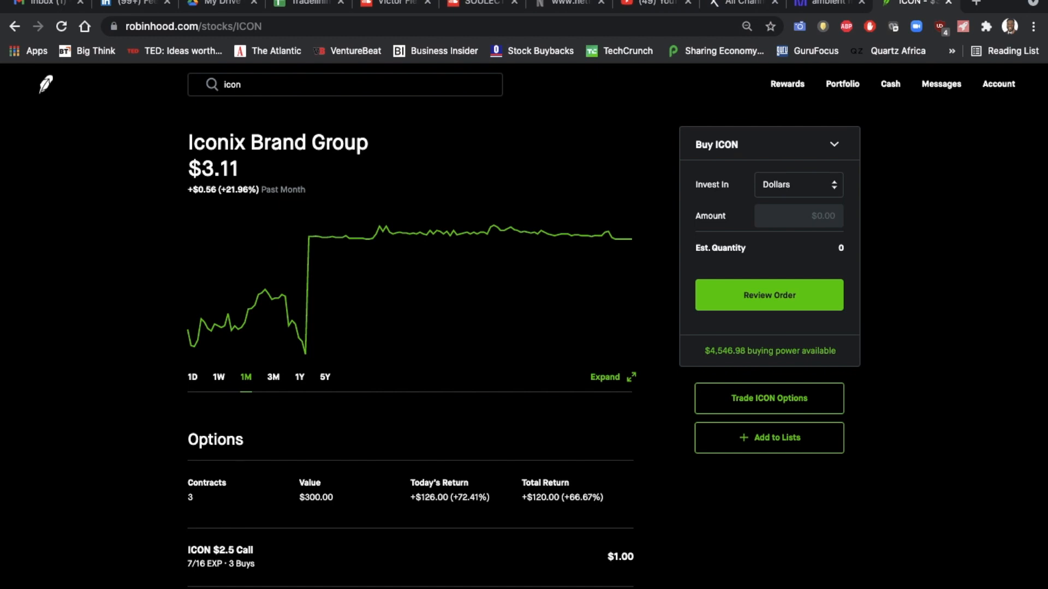
pyautogui.moveTo(205, 503)
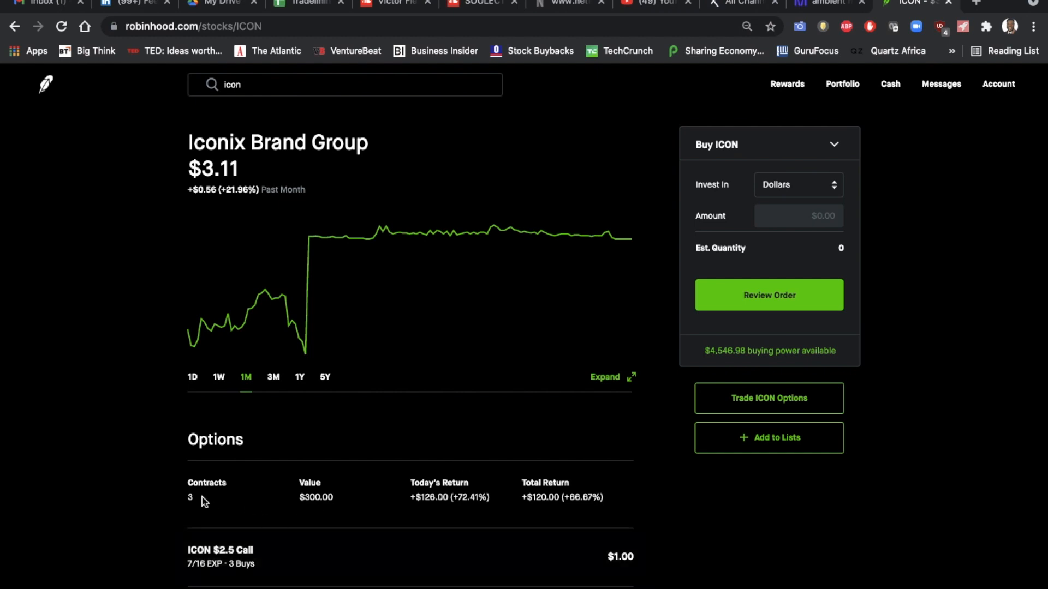
pyautogui.moveTo(271, 559)
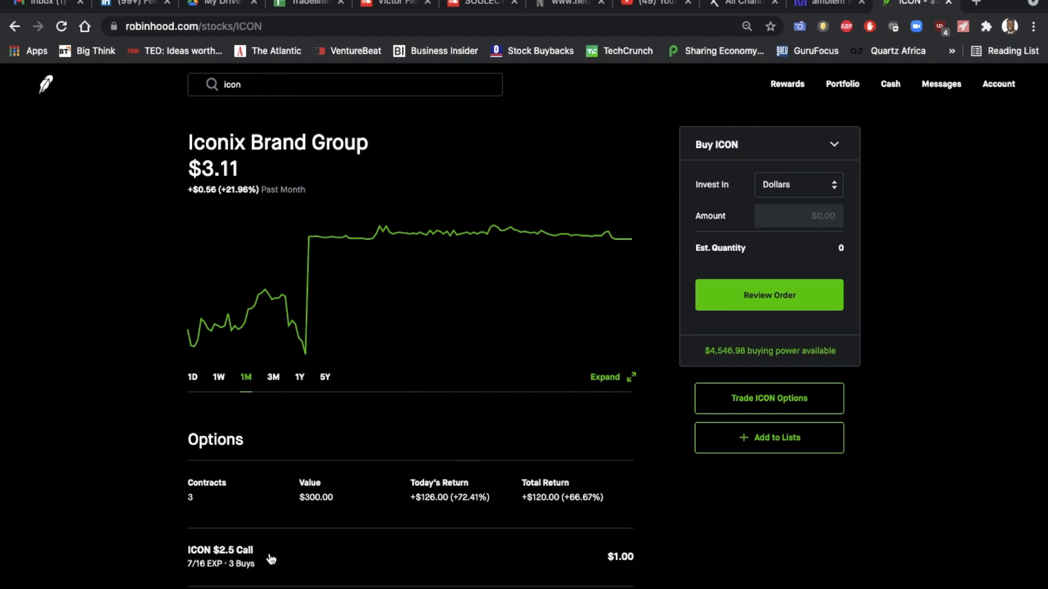
pyautogui.scroll(-3)
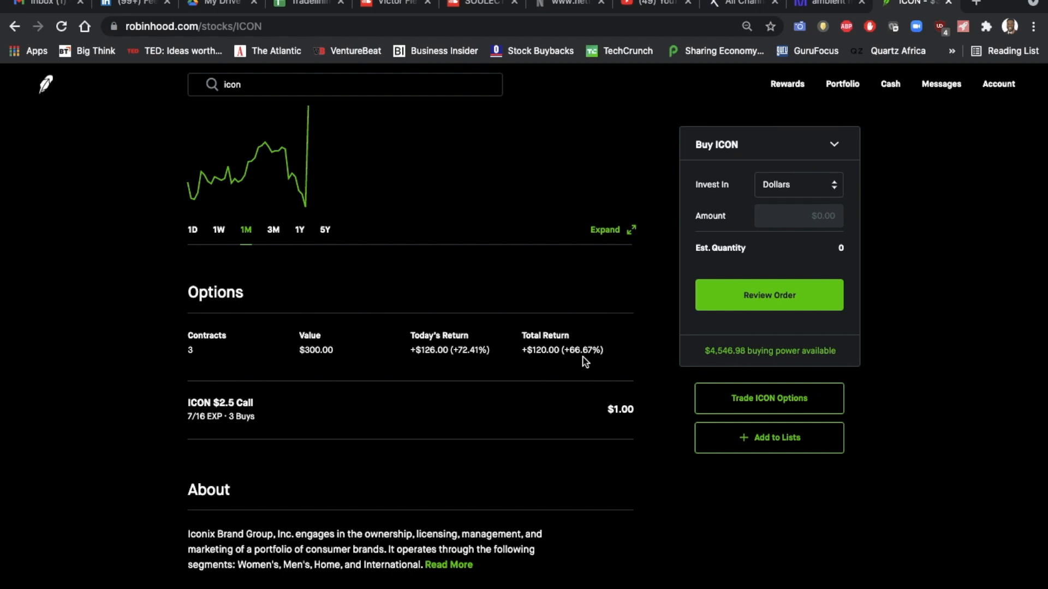
pyautogui.scroll(-3)
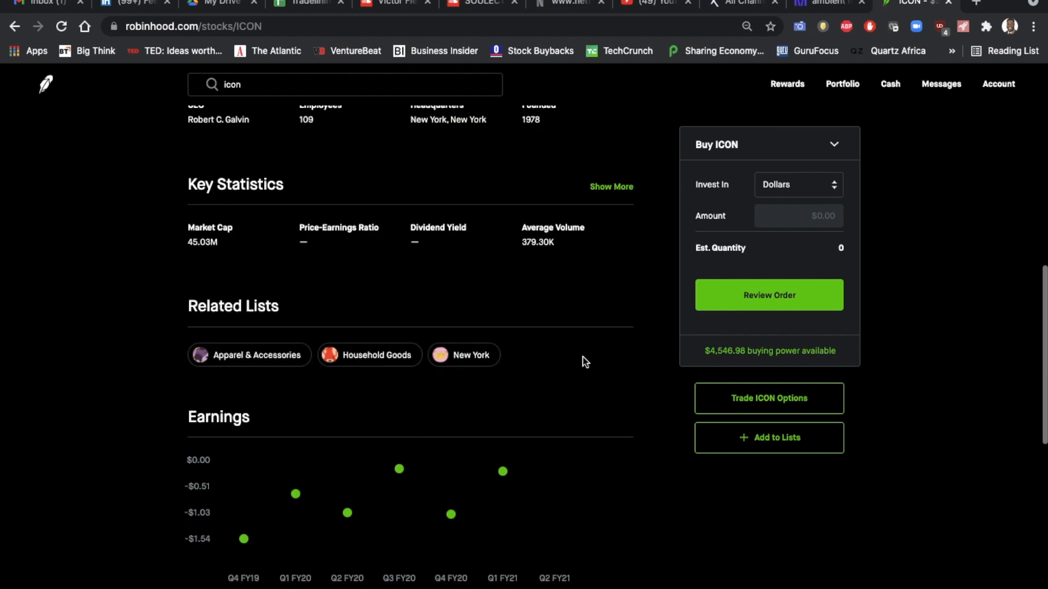
pyautogui.scroll(-3)
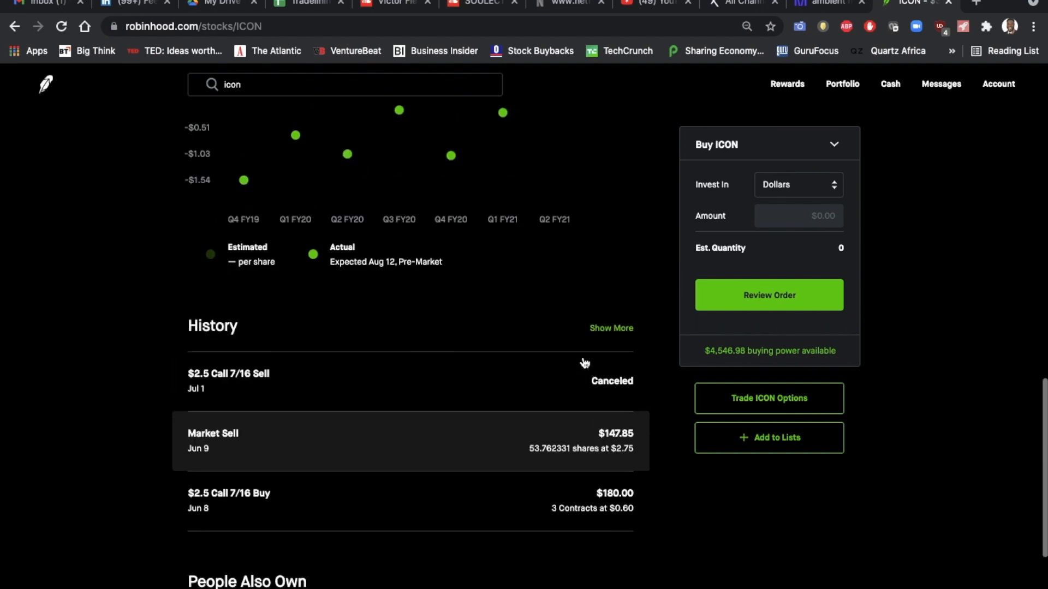
pyautogui.scroll(-3)
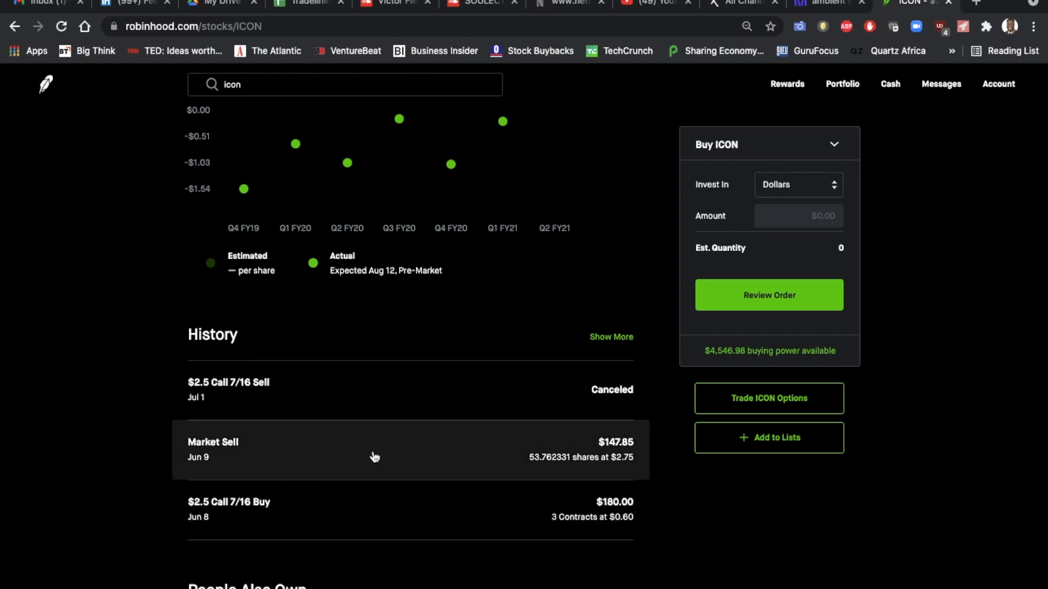
pyautogui.scroll(3)
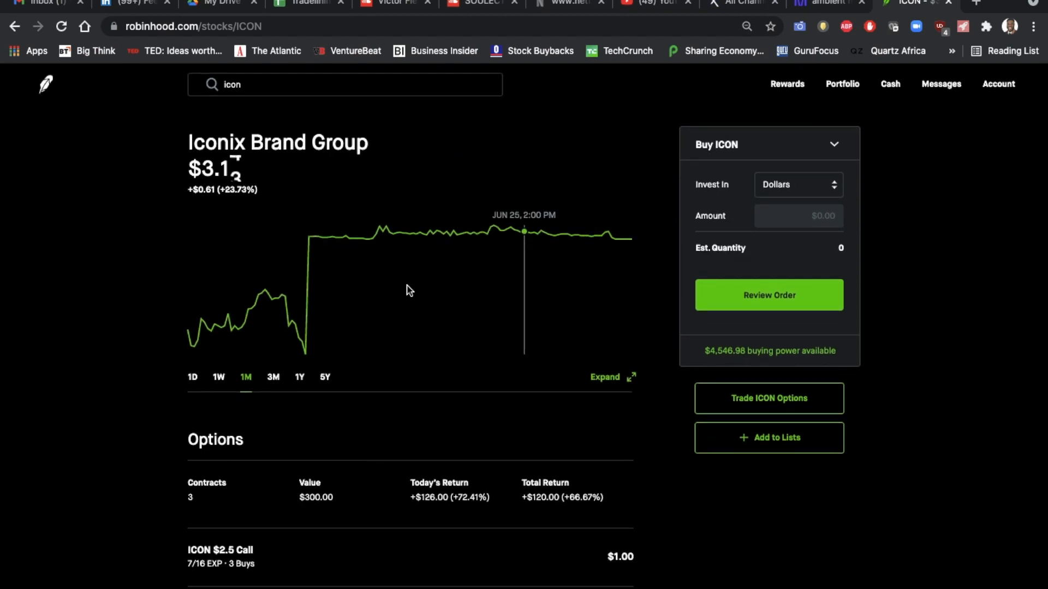
pyautogui.moveTo(453, 274)
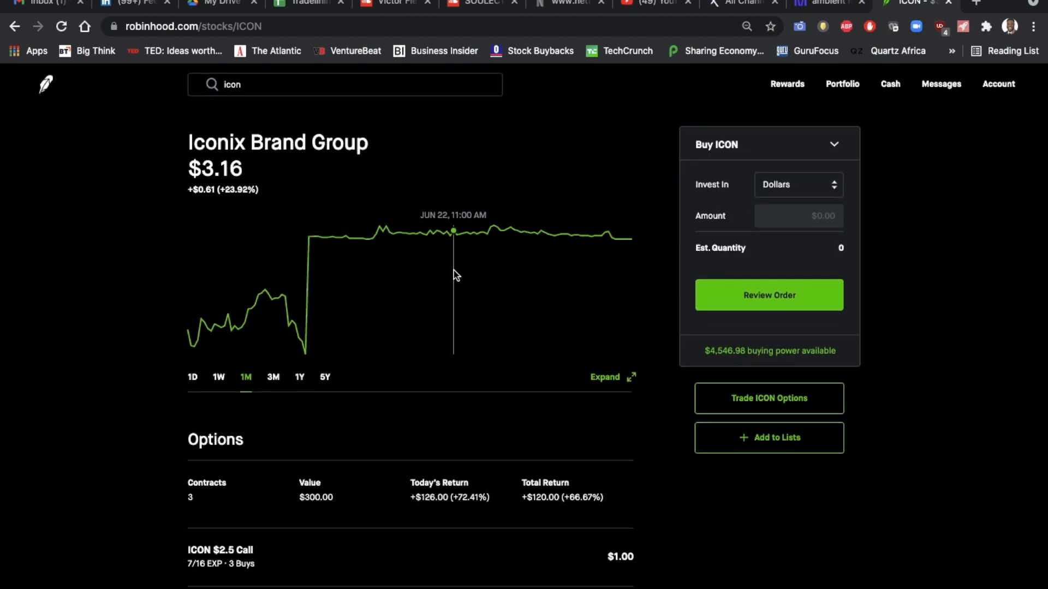